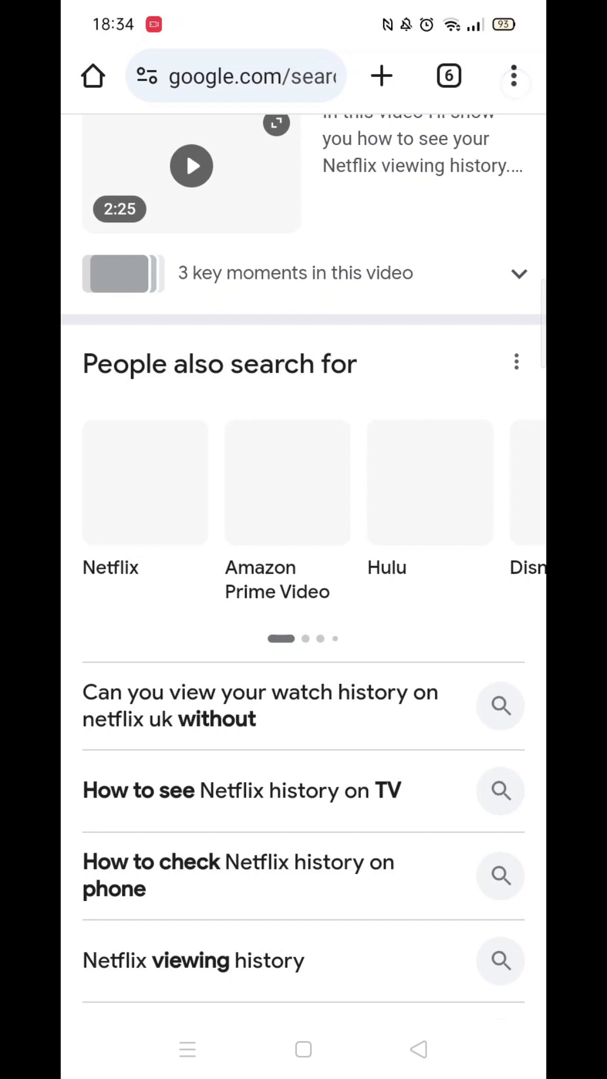
Open Chrome's three-dot menu over the Netflix results and scroll to its lower options.
click(514, 76)
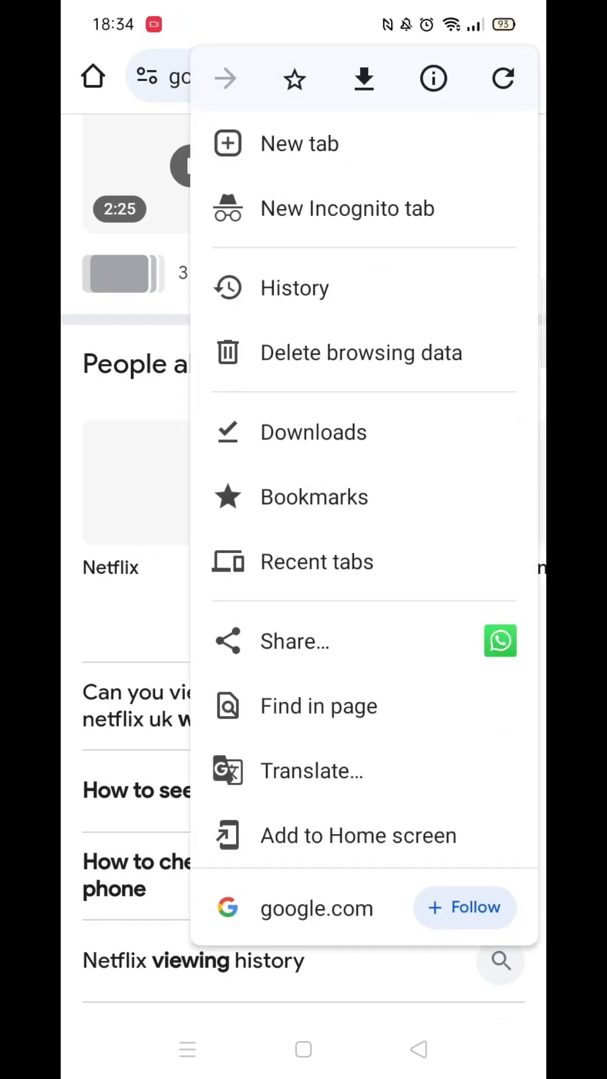
scroll(down, 3)
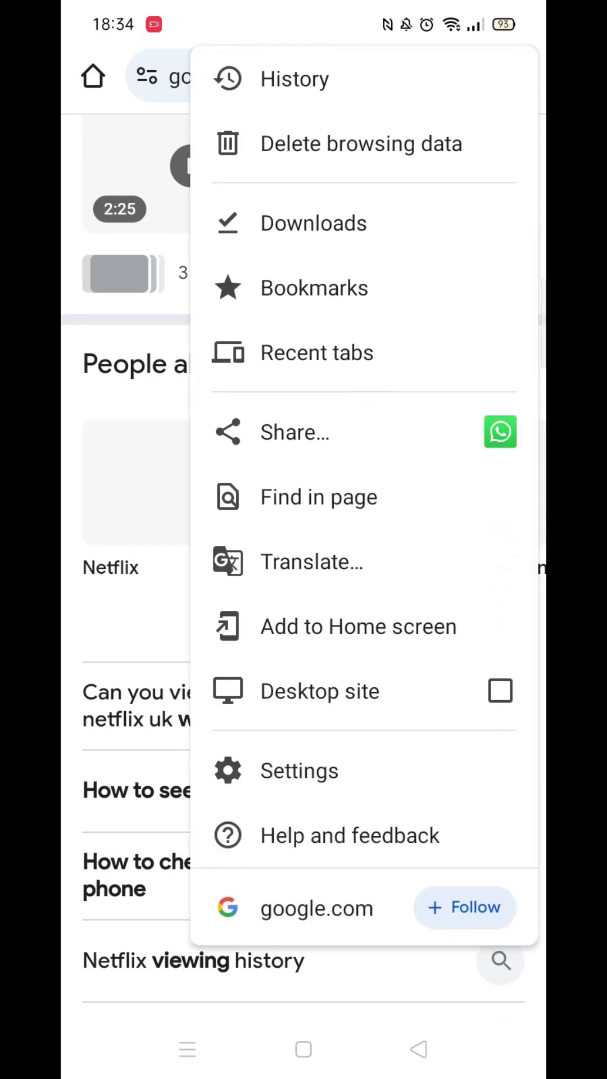
Go to Settings, then Site settings, and scroll down to the Content permissions.
click(298, 770)
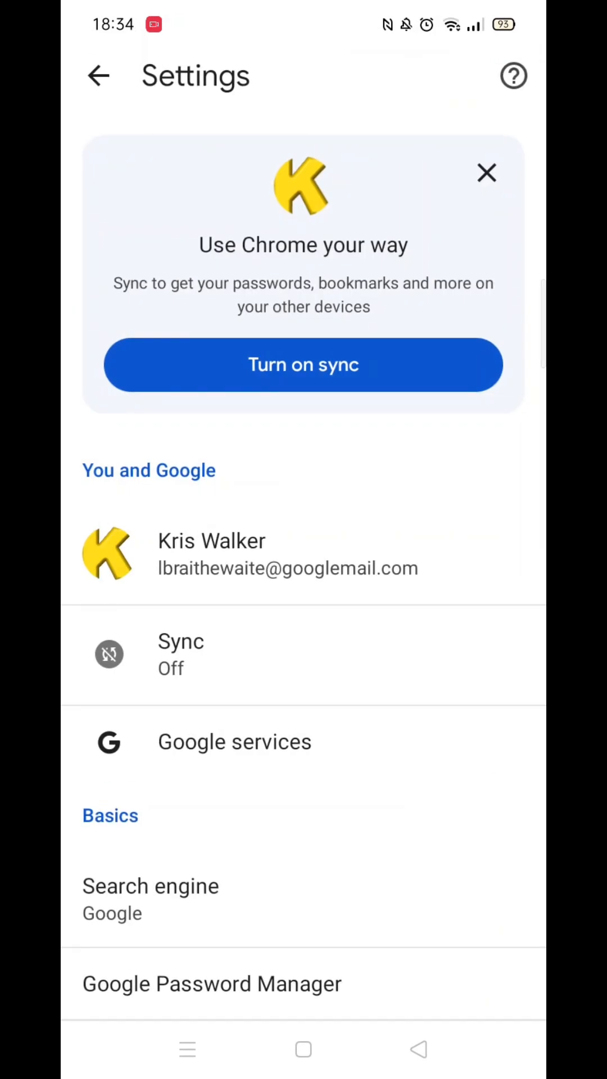
scroll(down, 3)
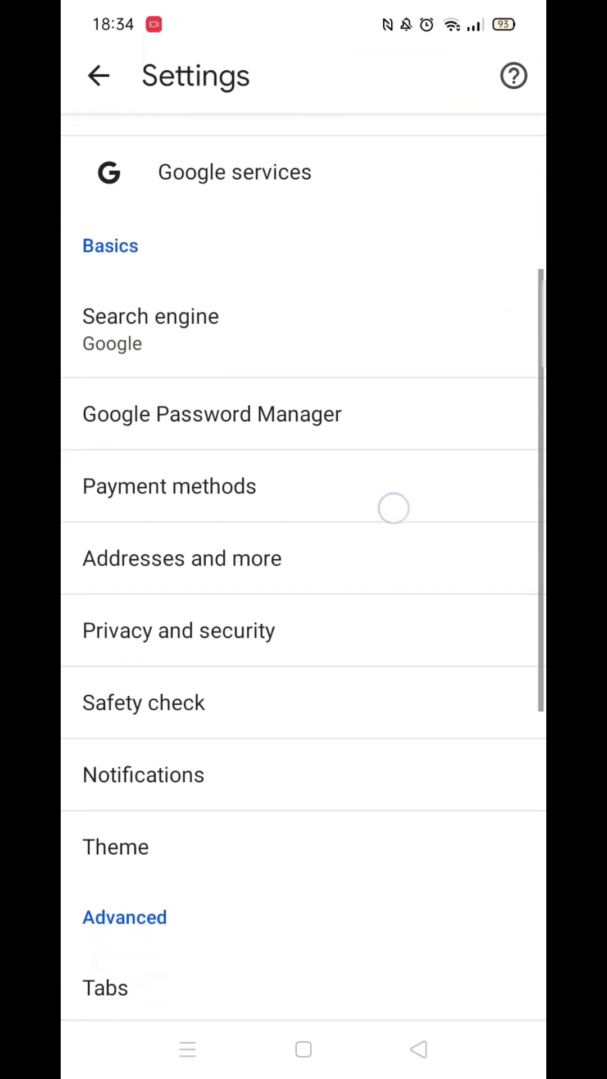
scroll(down, 3)
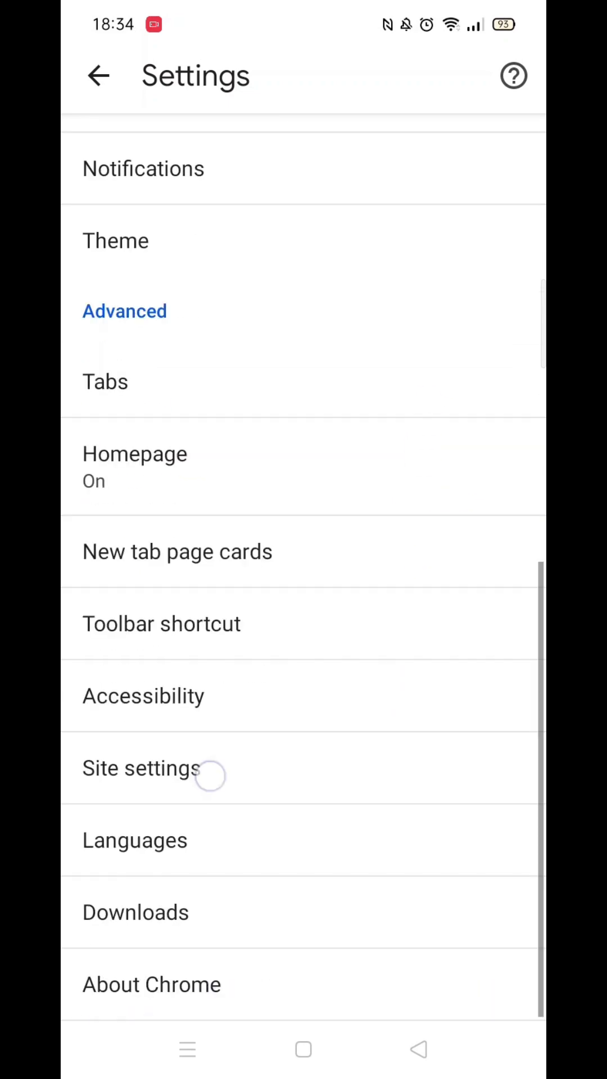
click(141, 768)
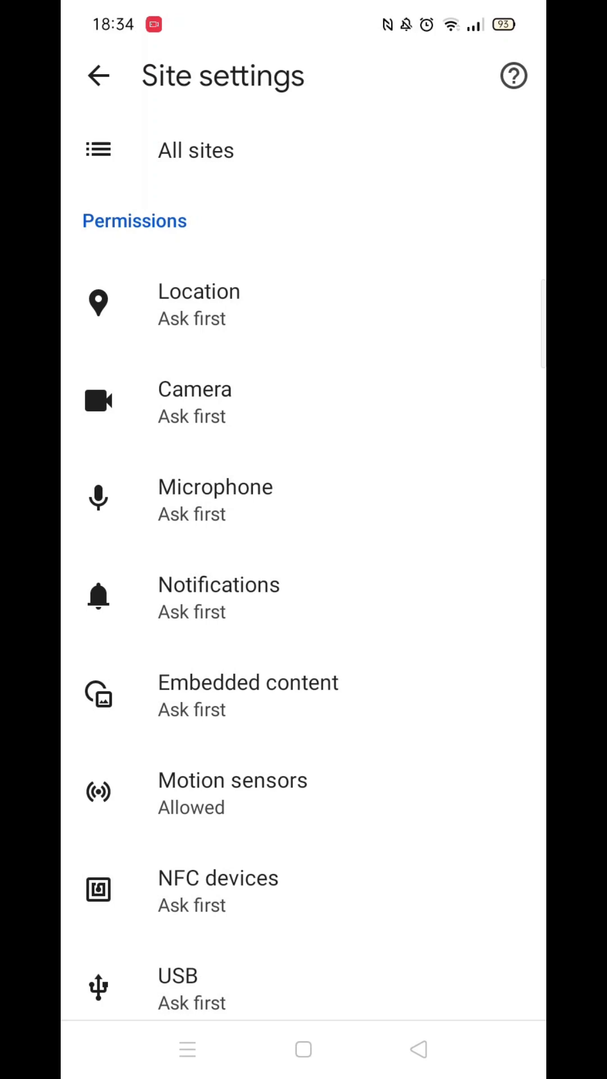
scroll(down, 3)
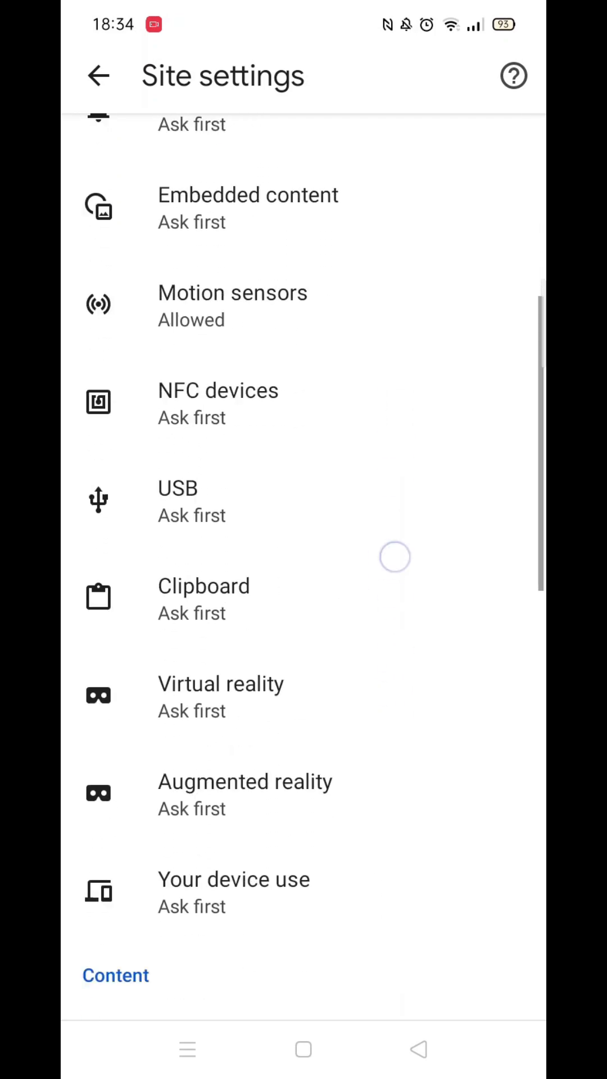
scroll(down, 3)
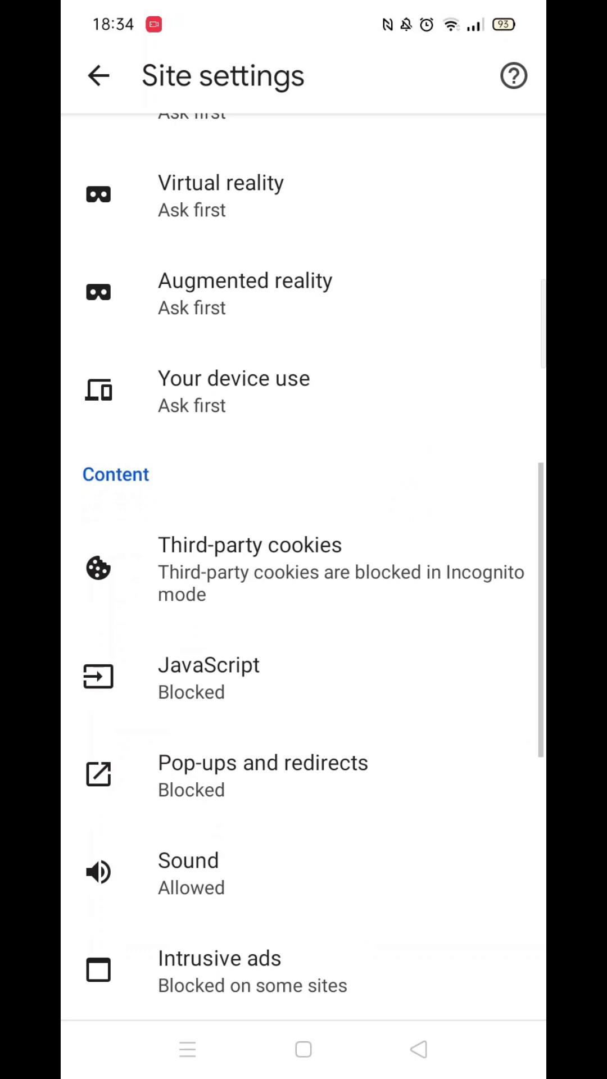
Open the JavaScript setting and leave its toggle blue on 'Allow sites to run JavaScript'.
click(208, 678)
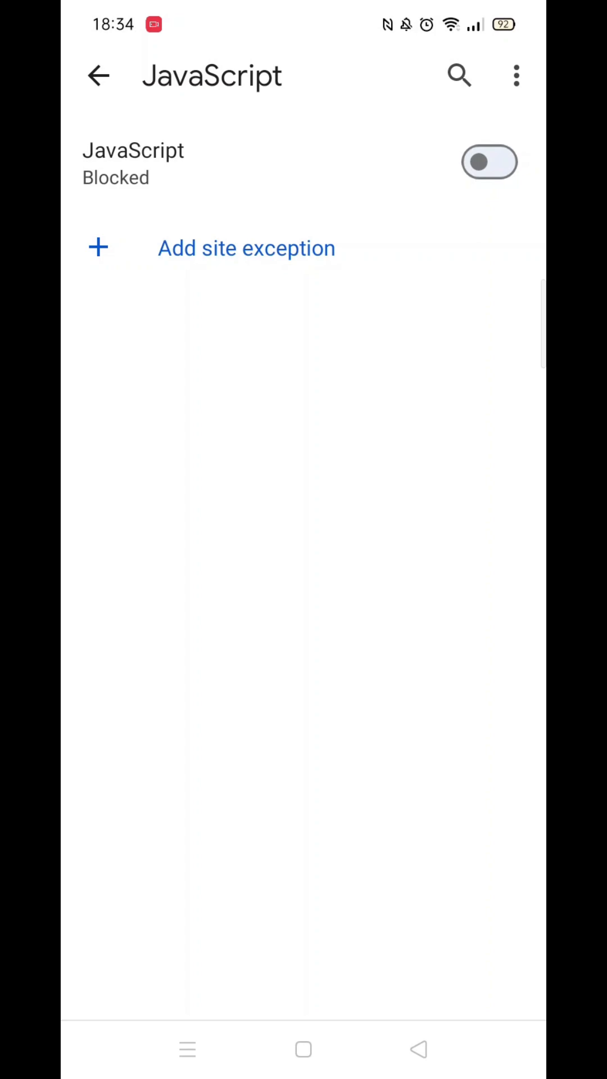
click(490, 162)
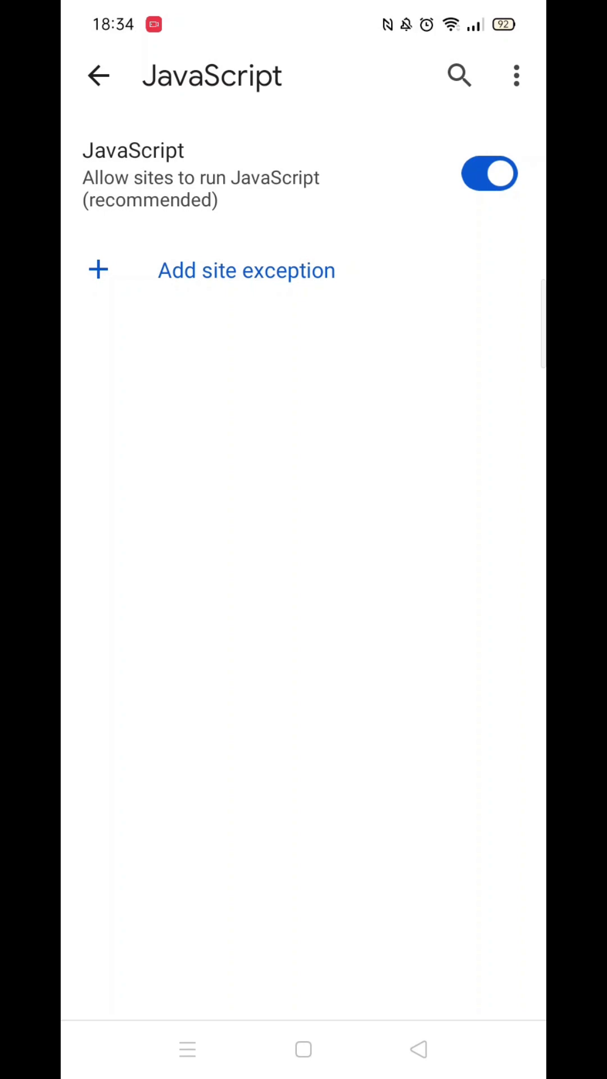
click(489, 174)
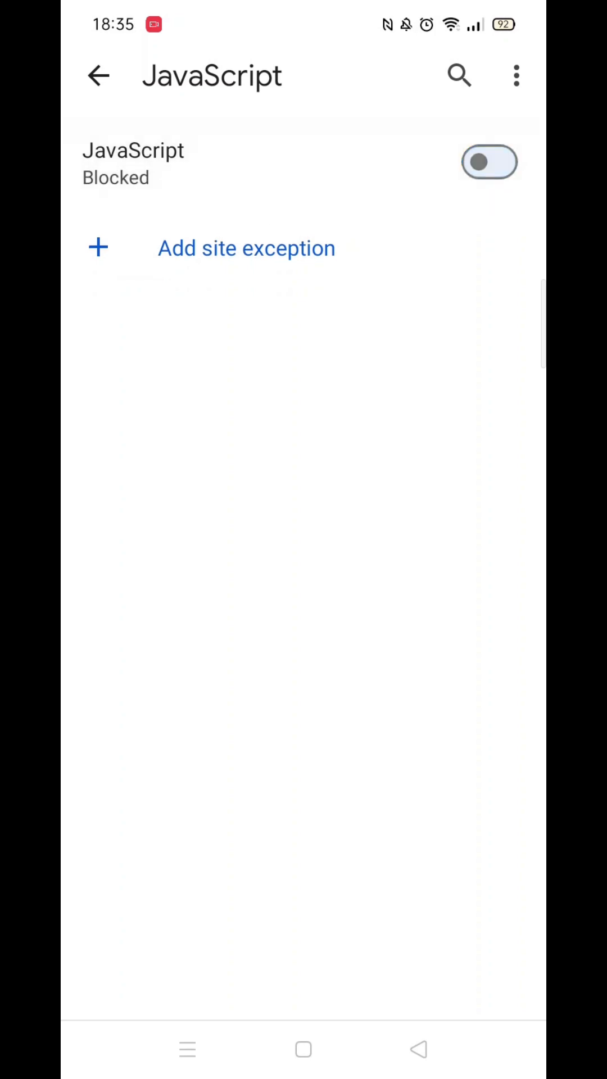
click(489, 162)
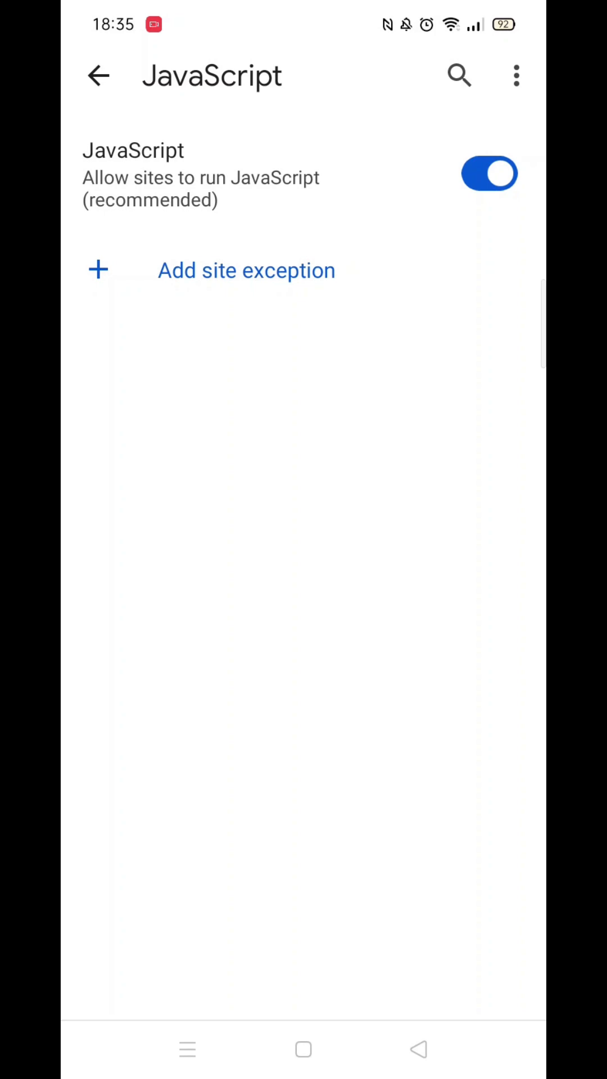
click(98, 76)
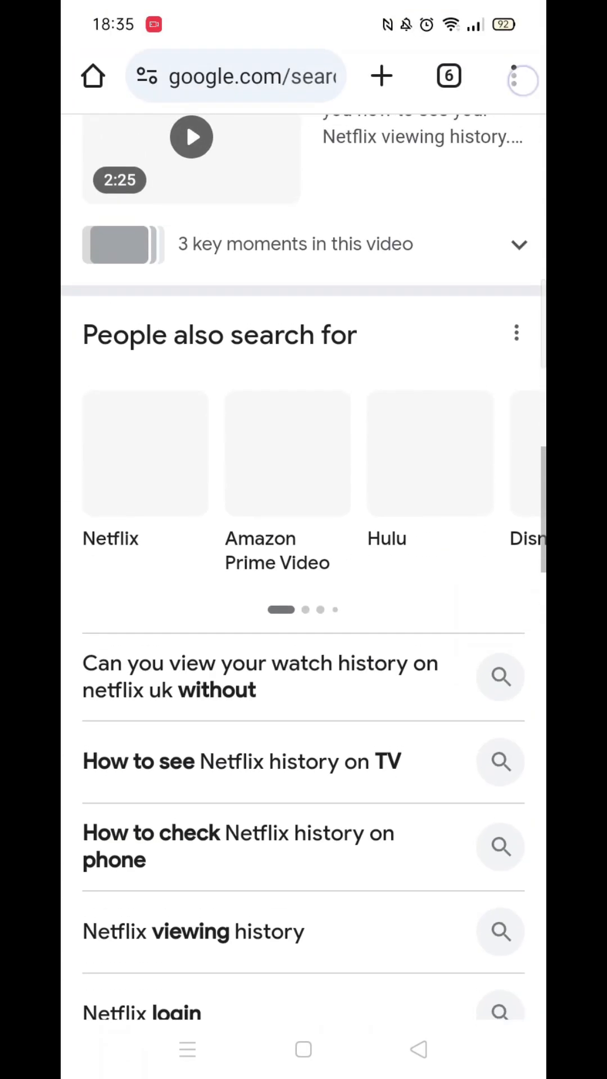
Return to Chrome's settings from the three-dot menu and scroll down the list.
click(521, 76)
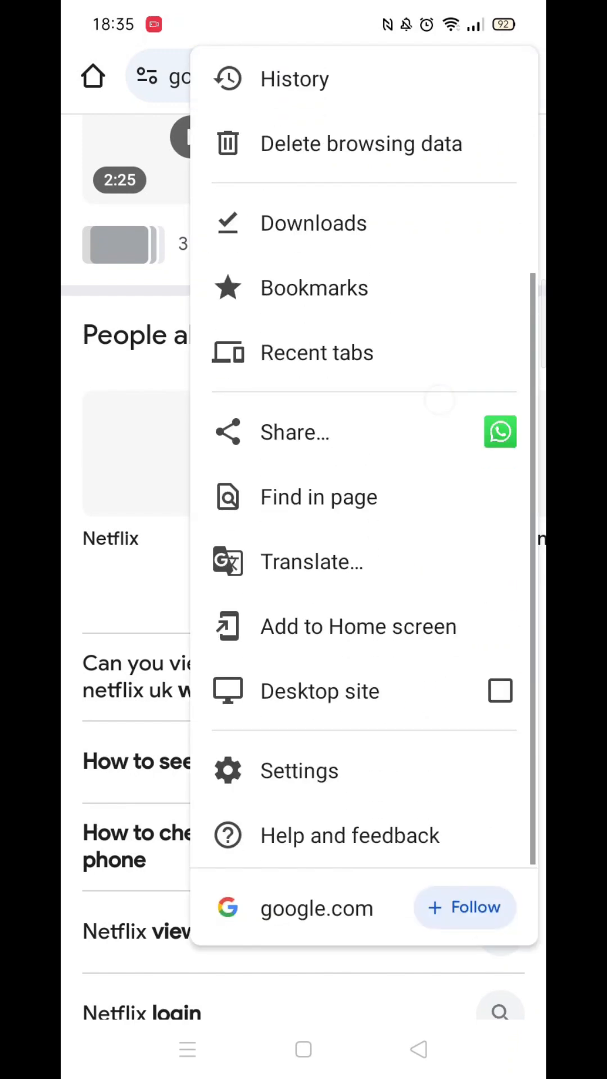
click(299, 770)
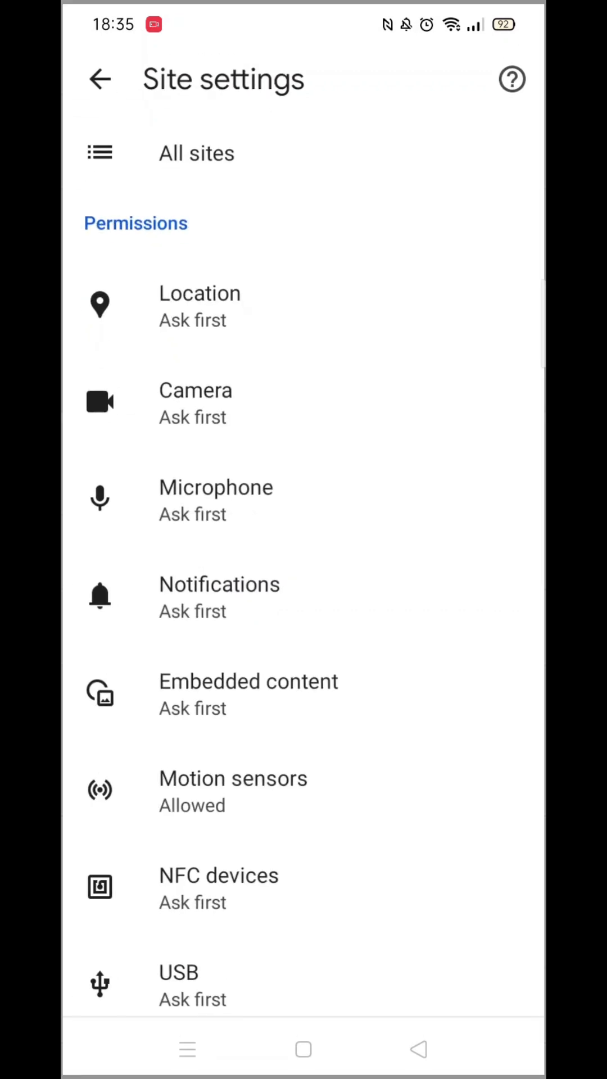
scroll(down, 3)
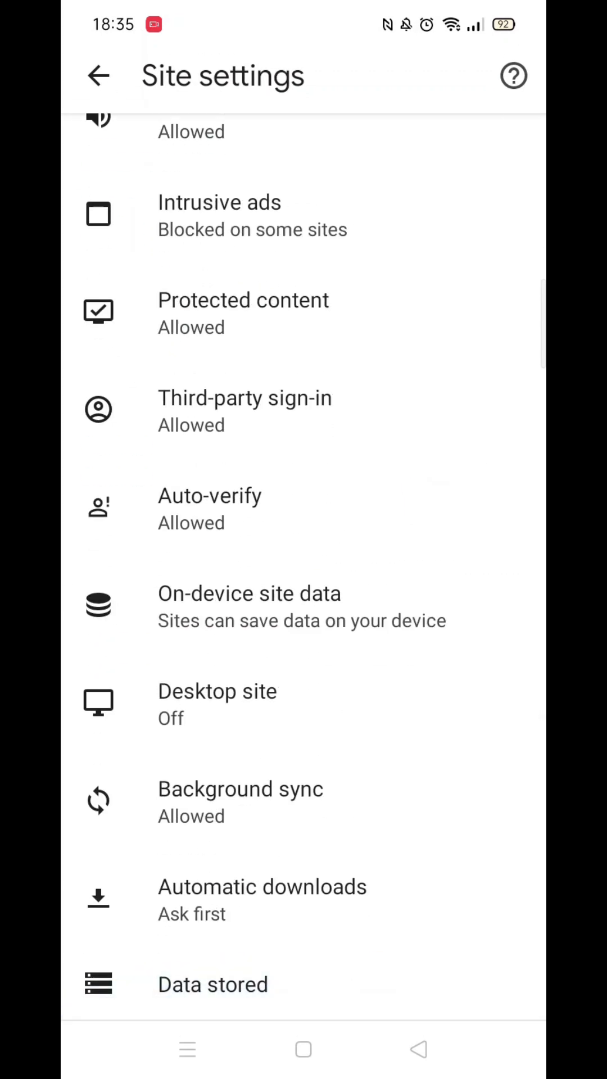